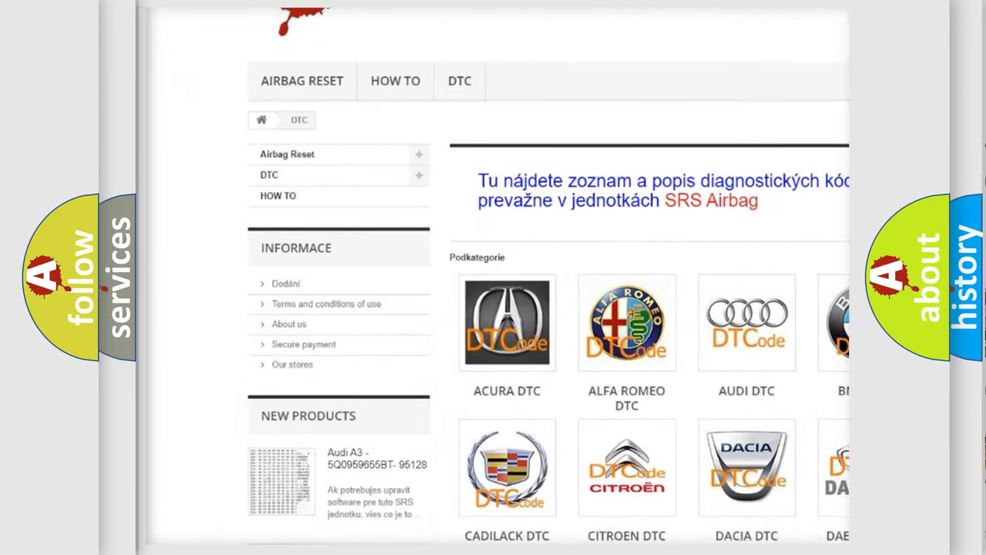
{"action": "scroll", "scroll_direction": "down", "scroll_amount": 3}
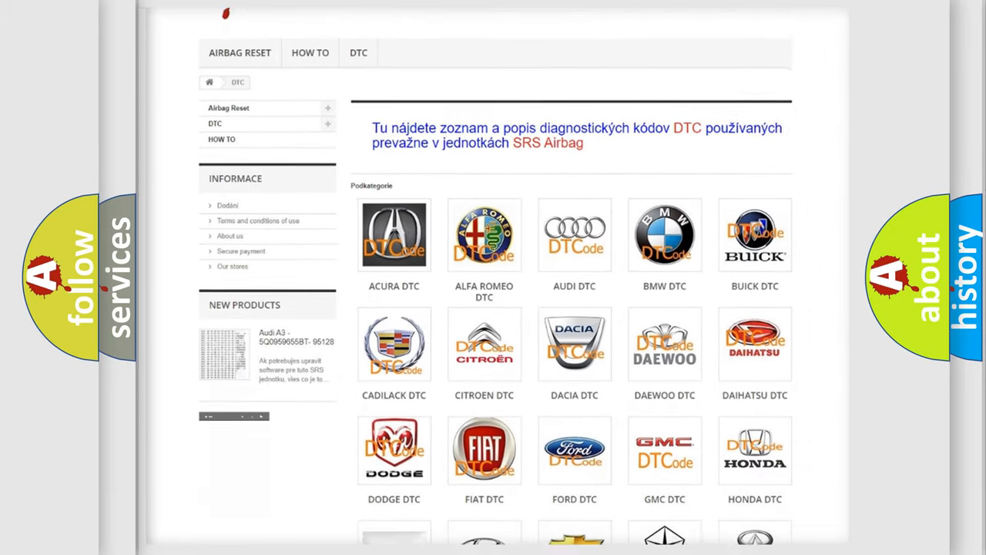
{"action": "scroll", "scroll_direction": "down", "scroll_amount": 3}
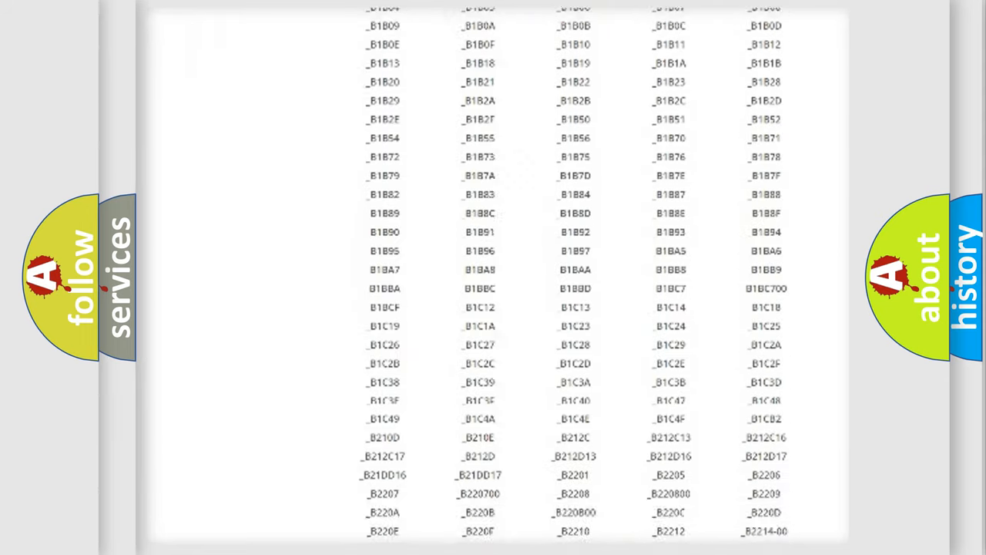
{"action": "scroll", "scroll_direction": "up", "scroll_amount": 3}
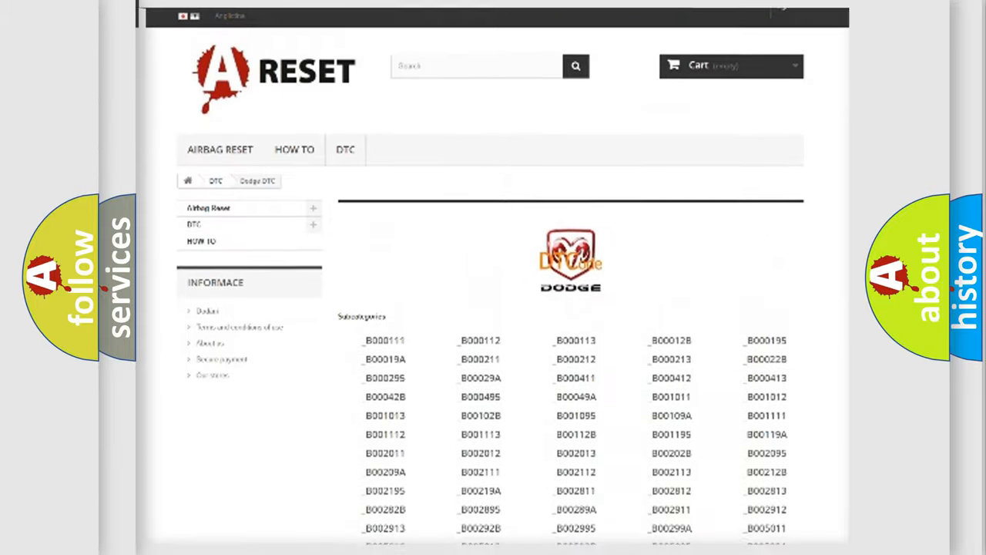